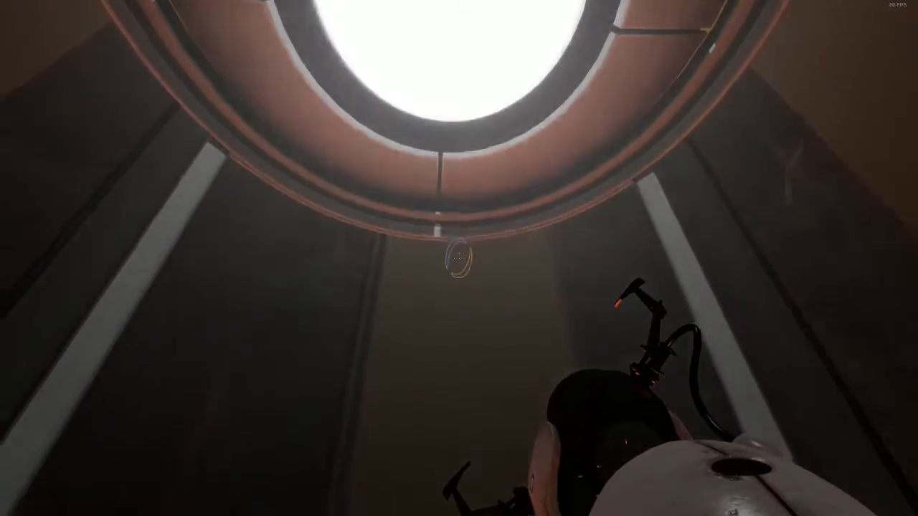
mouse_move(459, 258)
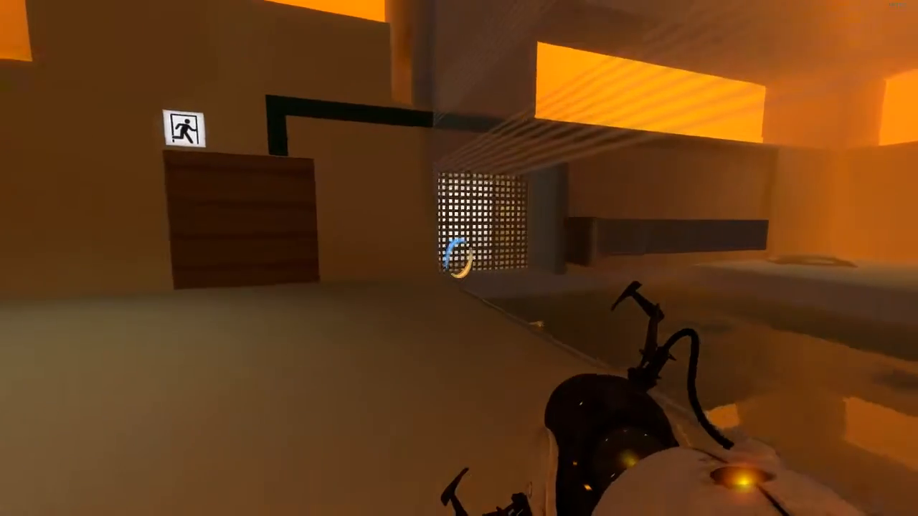
mouse_move(459, 258)
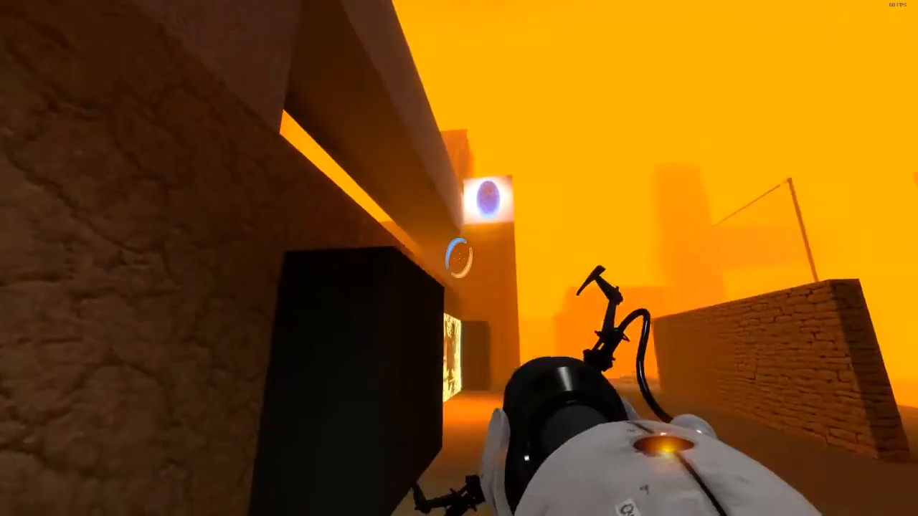
mouse_move(459, 258)
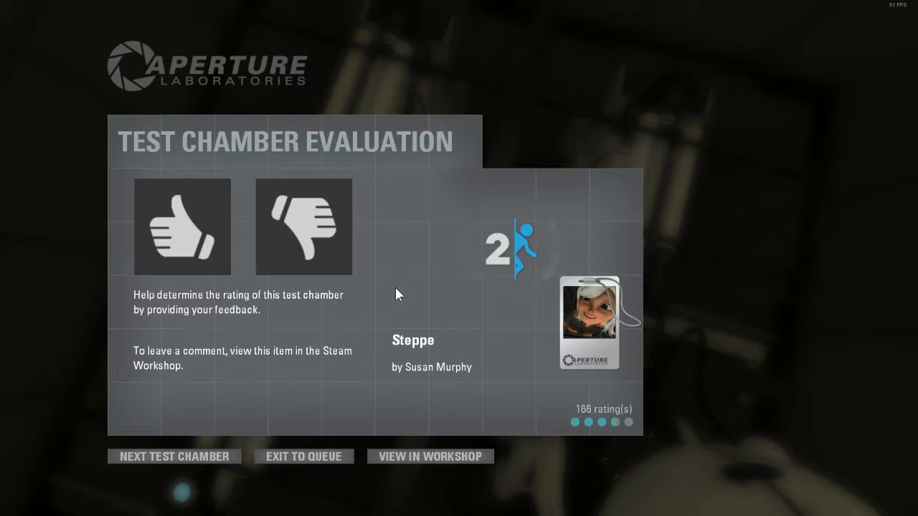
mouse_move(482, 349)
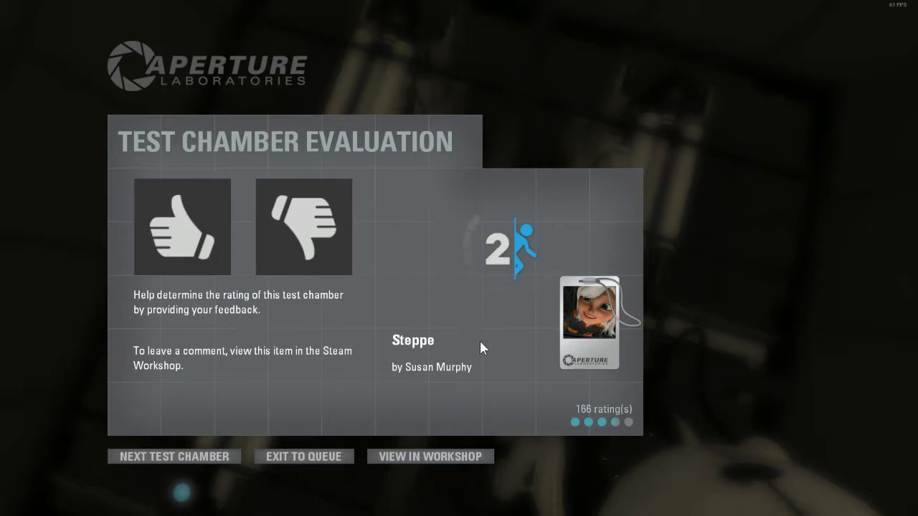
mouse_move(358, 324)
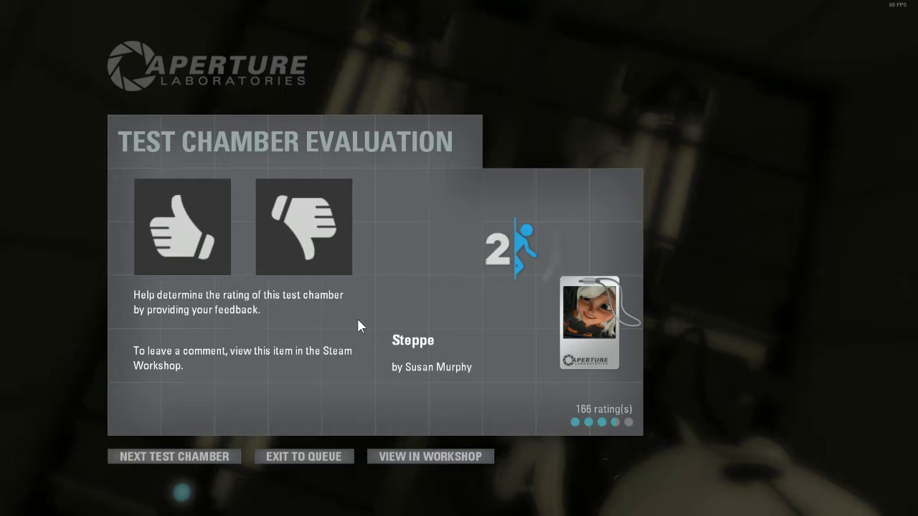
- Give the Steppe test chamber a thumbs-up rating on the evaluation screen
click(180, 226)
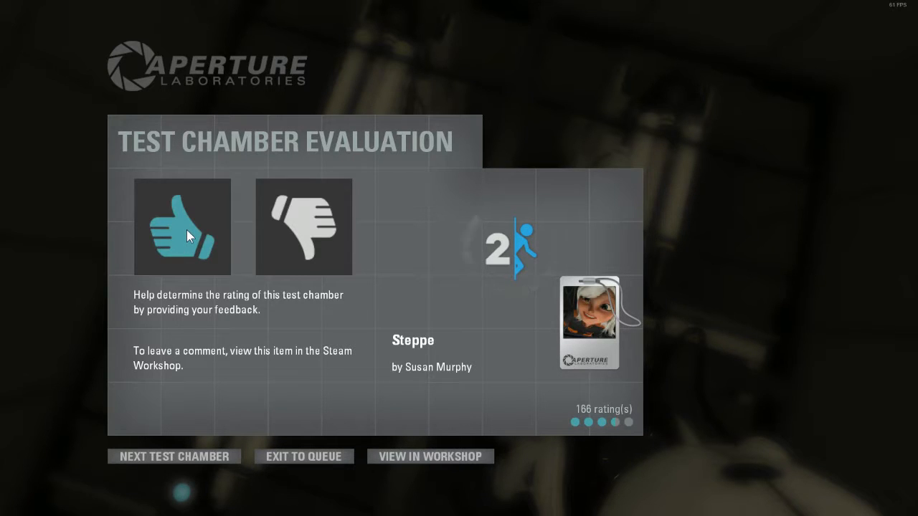